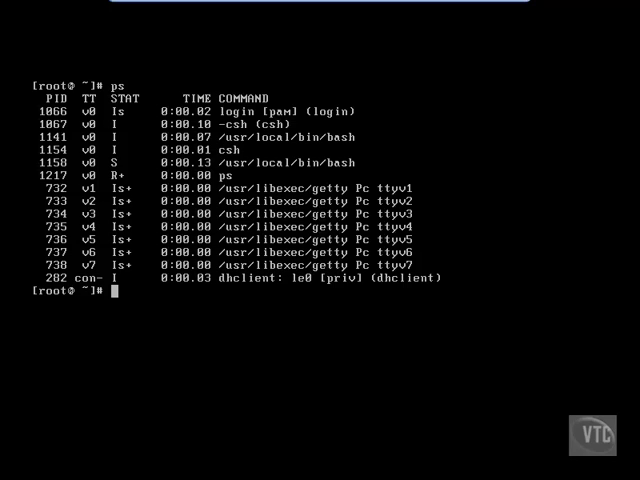
Run top to watch live processes and resource usage, then quit it with q
{"action": "type", "text": "top"}
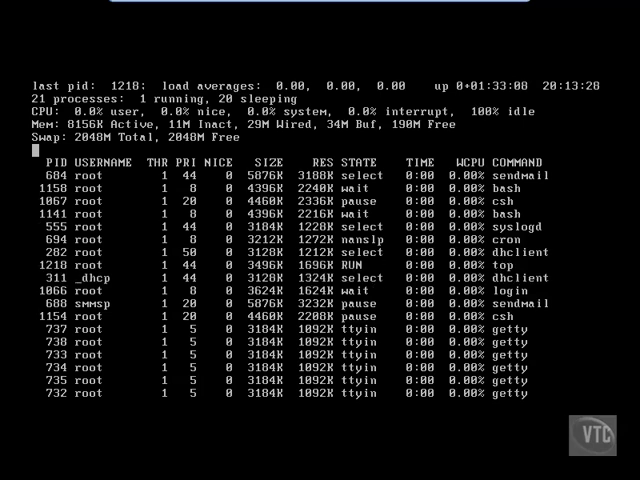
{"action": "key", "text": "q"}
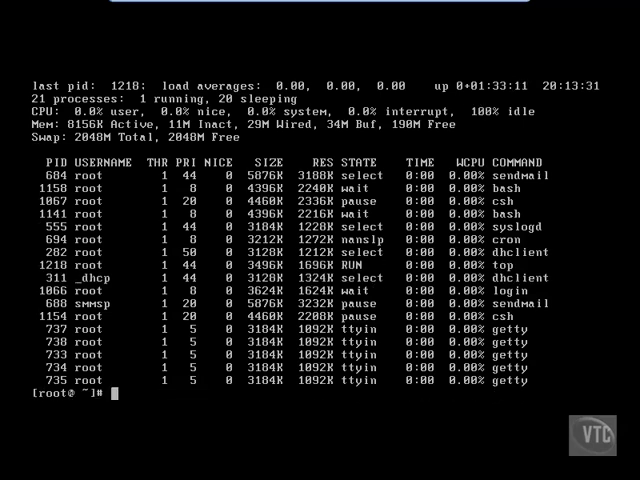
Clear the screen, run vmstat 3 until interrupted, then clear again
{"action": "type", "text": "clear"}
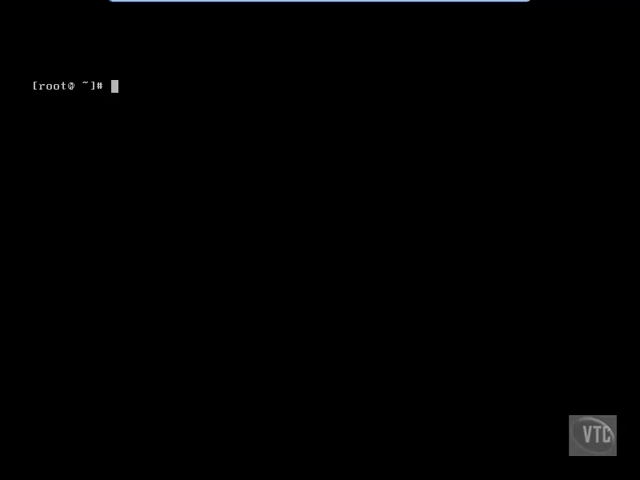
{"action": "type", "text": "vmstat"}
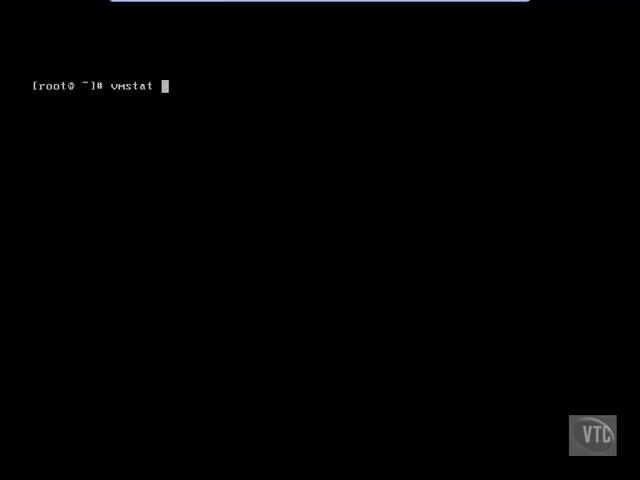
{"action": "type", "text": "3"}
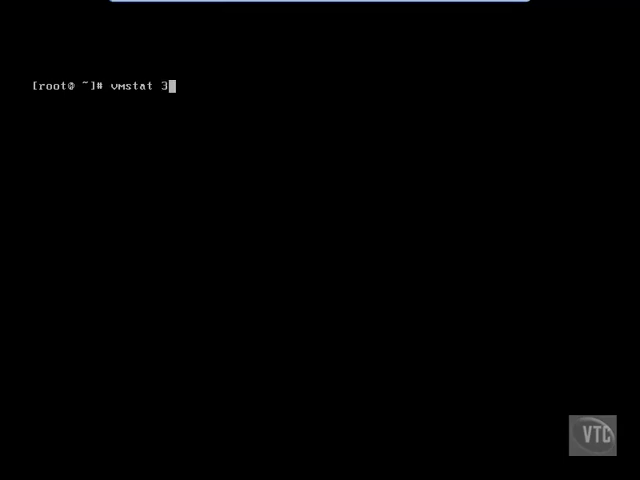
{"action": "key", "text": "Return"}
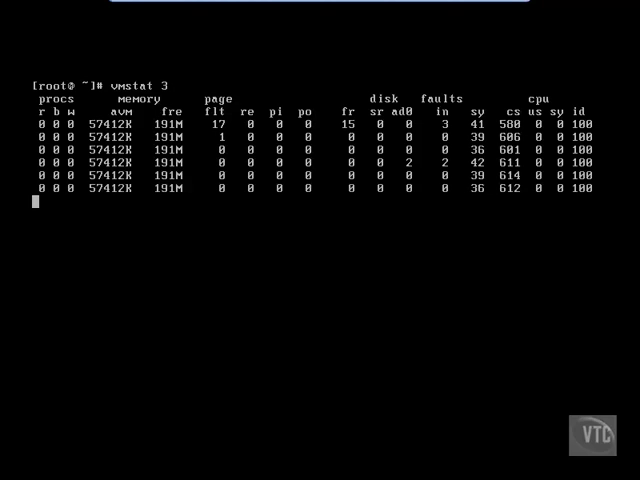
{"action": "type", "text": "clear"}
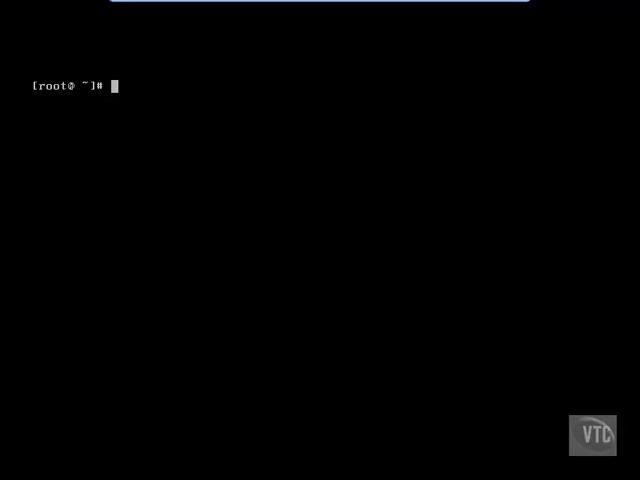
Run iostat to show disk I/O statistics, then clear the screen
{"action": "type", "text": "iosta"}
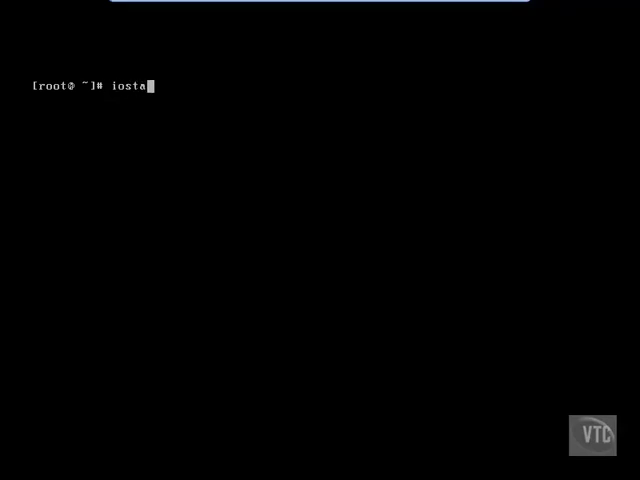
{"action": "type", "text": "t"}
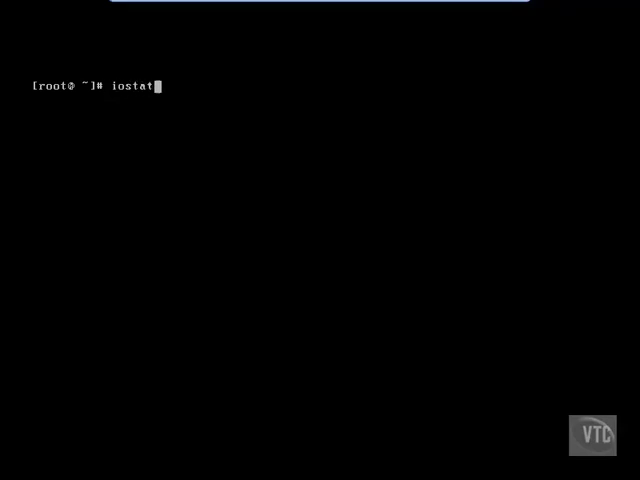
{"action": "type", "text": "\" \""}
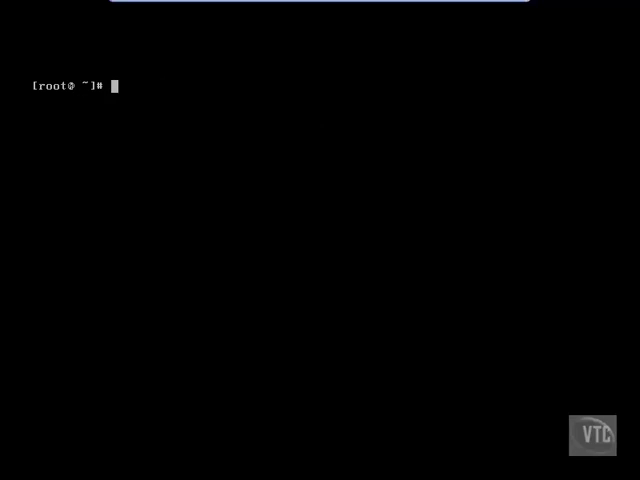
Print a file under / with cat, then clear the screen
{"action": "type", "text": "cat"}
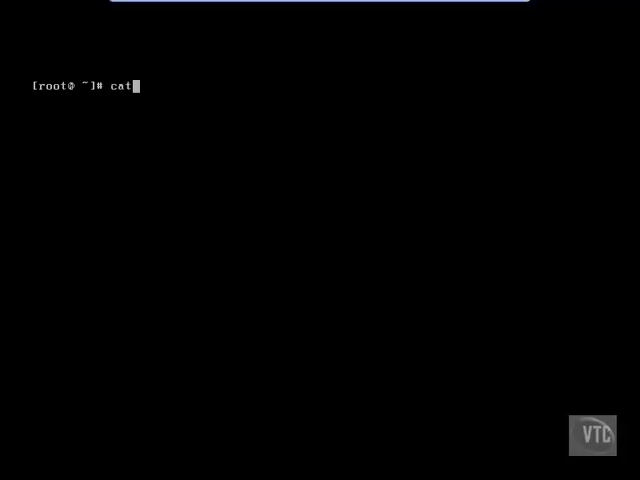
{"action": "type", "text": "/"}
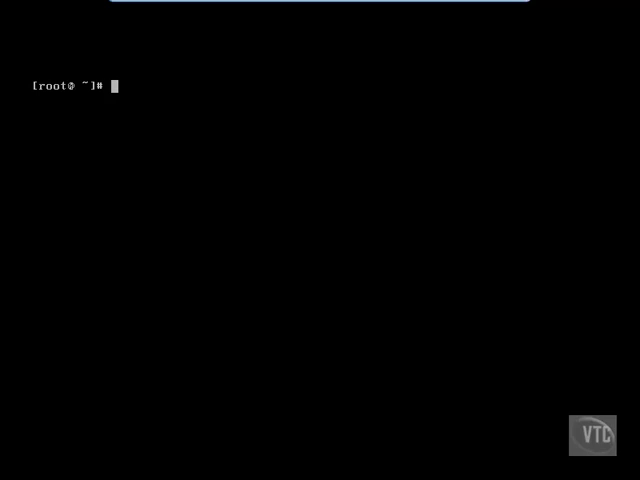
Show kernel boot messages with dmesg, page them via dmesg | less, then clear
{"action": "type", "text": "dmeg"}
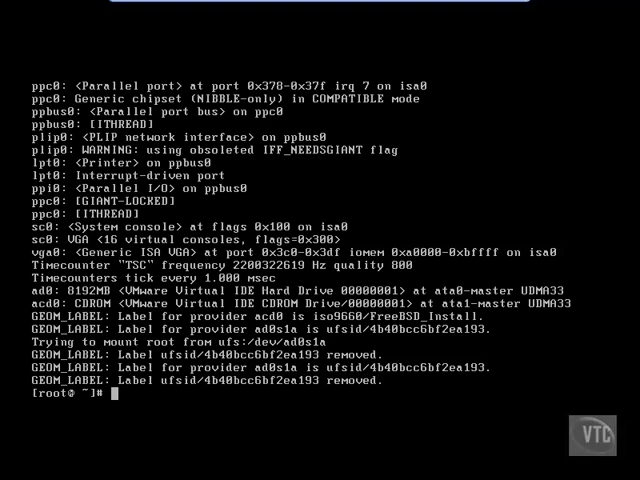
{"action": "type", "text": "dmesg"}
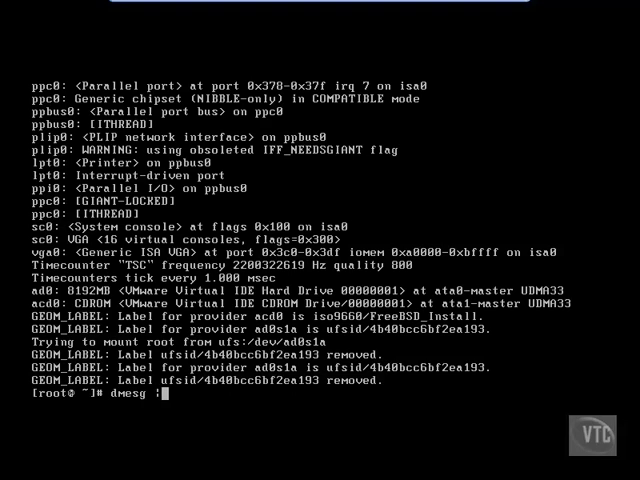
{"action": "type", "text": "|less"}
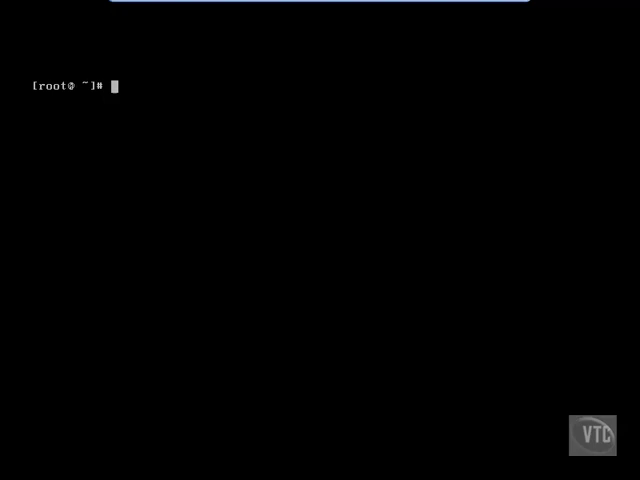
Page through /var/log/messages in less down to the shutdown entries, then quit
{"action": "type", "text": "les"}
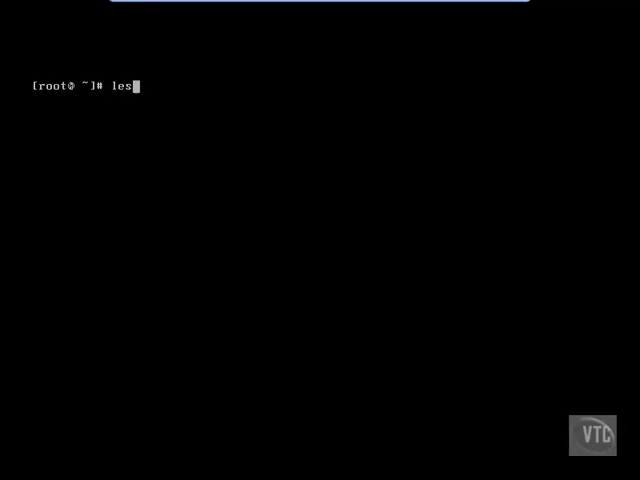
{"action": "type", "text": "s /var"}
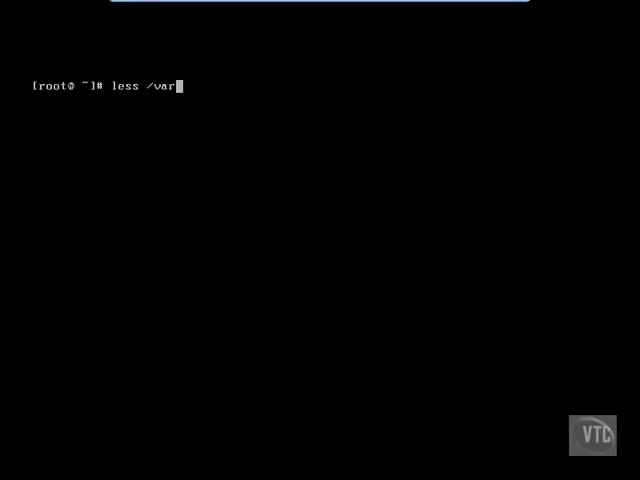
{"action": "type", "text": "/log/messages"}
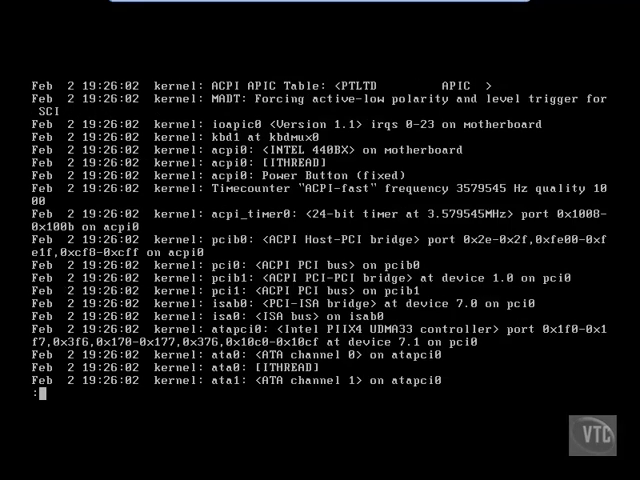
{"action": "scroll", "scroll_direction": "down", "scroll_amount": 3}
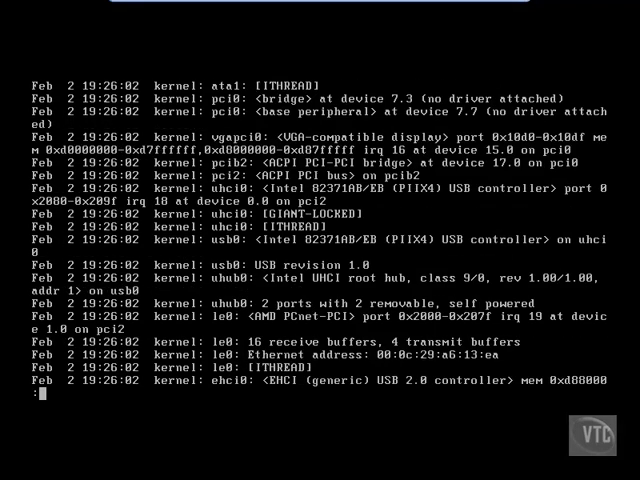
{"action": "scroll", "scroll_direction": "down", "scroll_amount": 3}
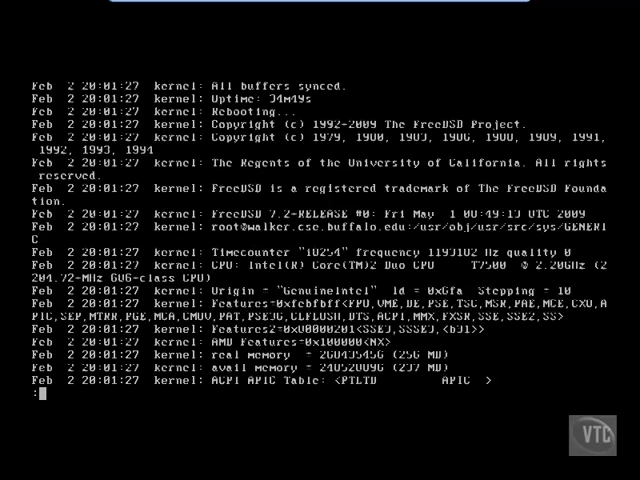
{"action": "scroll", "scroll_direction": "down", "scroll_amount": 3}
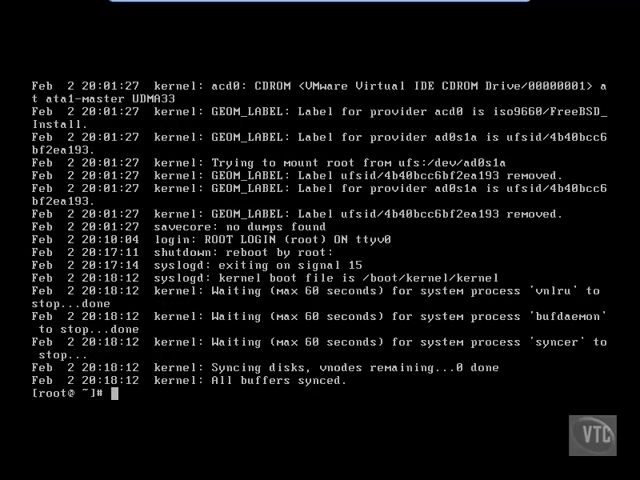
Clear the screen, list mounts with mount, and display /etc/fstab
{"action": "type", "text": "clear"}
{"action": "type", "text": "mou"}
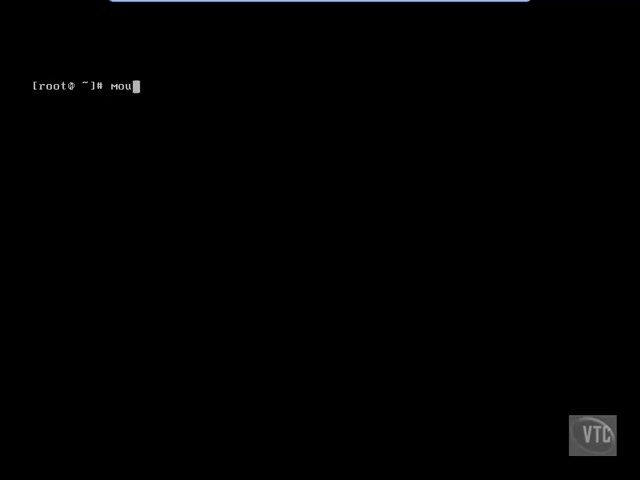
{"action": "type", "text": "nt"}
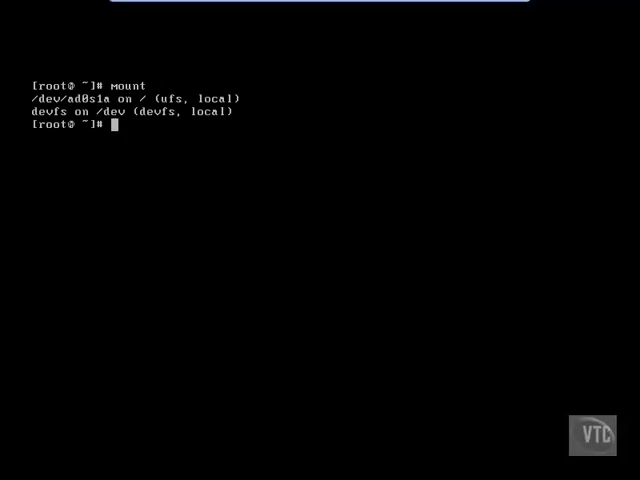
{"action": "type", "text": "cat /et"}
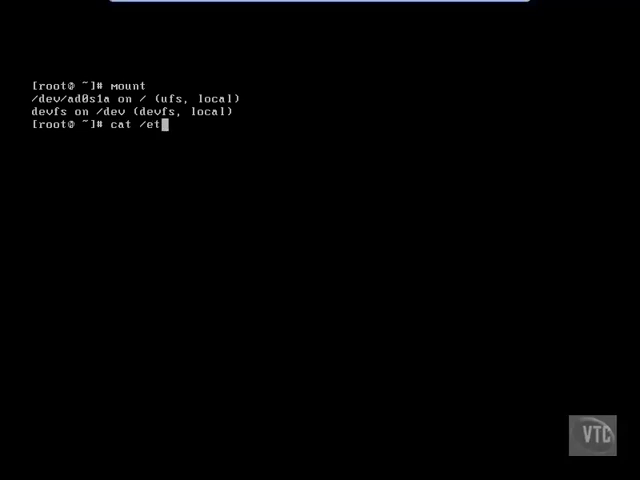
{"action": "type", "text": "c/fstab"}
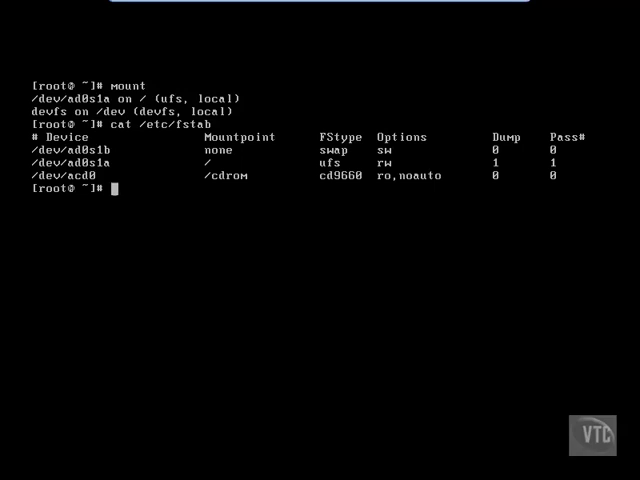
Run du (16 for current directory) and df (root 19% used), then clear
{"action": "type", "text": "du"}
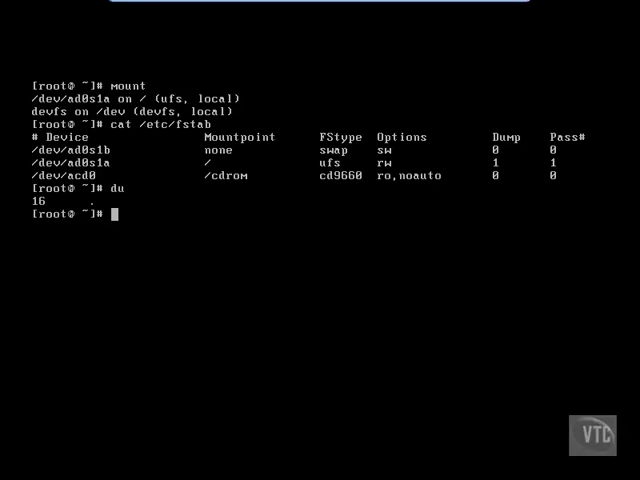
{"action": "type", "text": "df"}
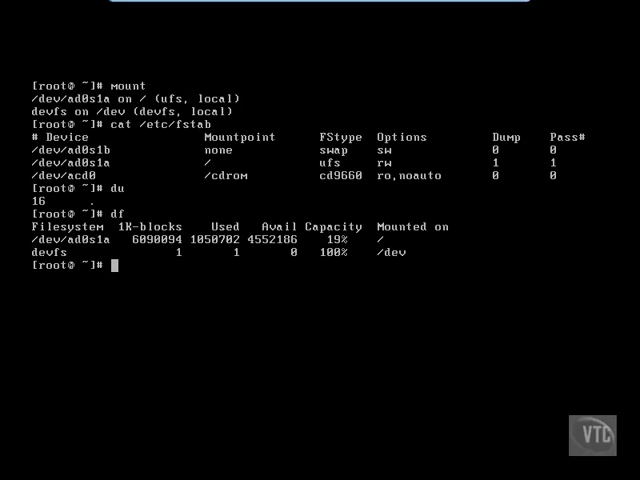
{"action": "type", "text": "clear"}
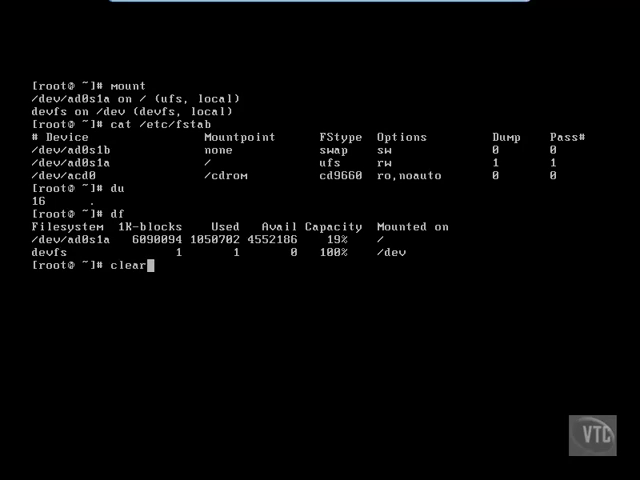